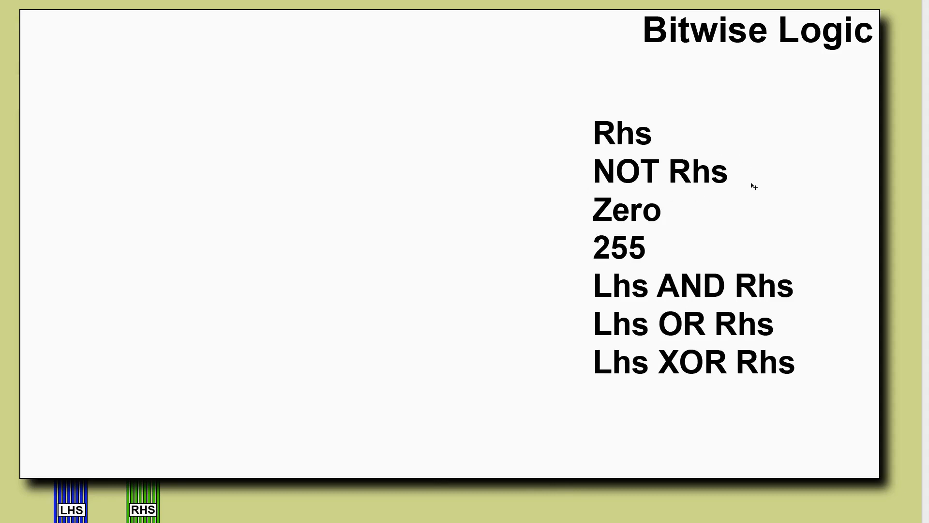
mouse_move(676, 231)
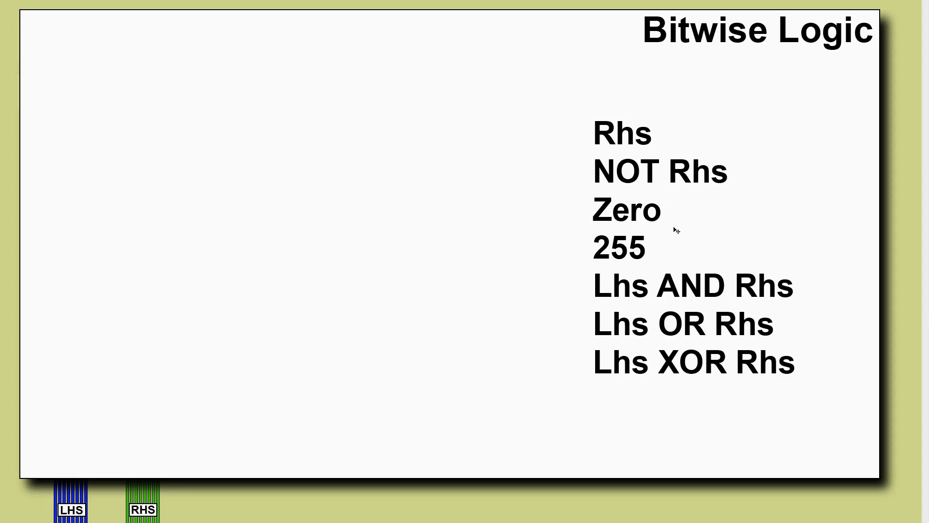
mouse_move(670, 226)
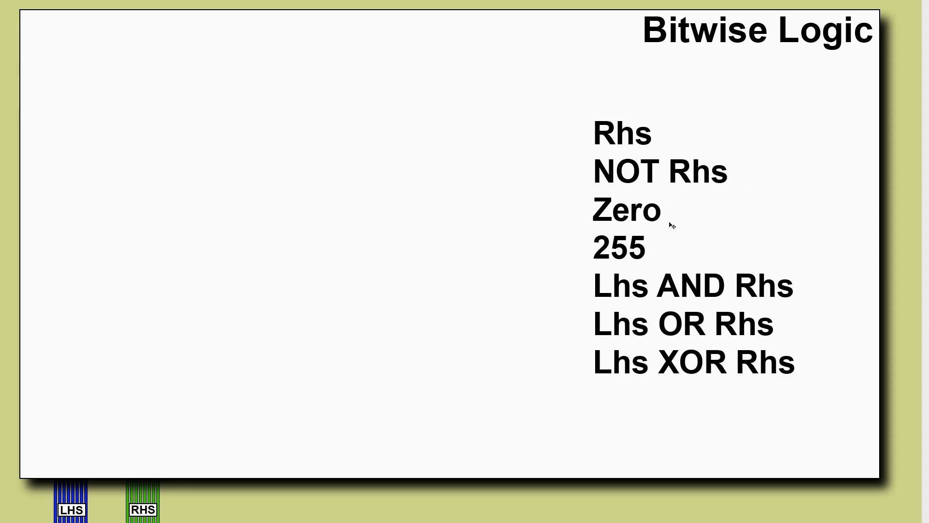
mouse_move(644, 235)
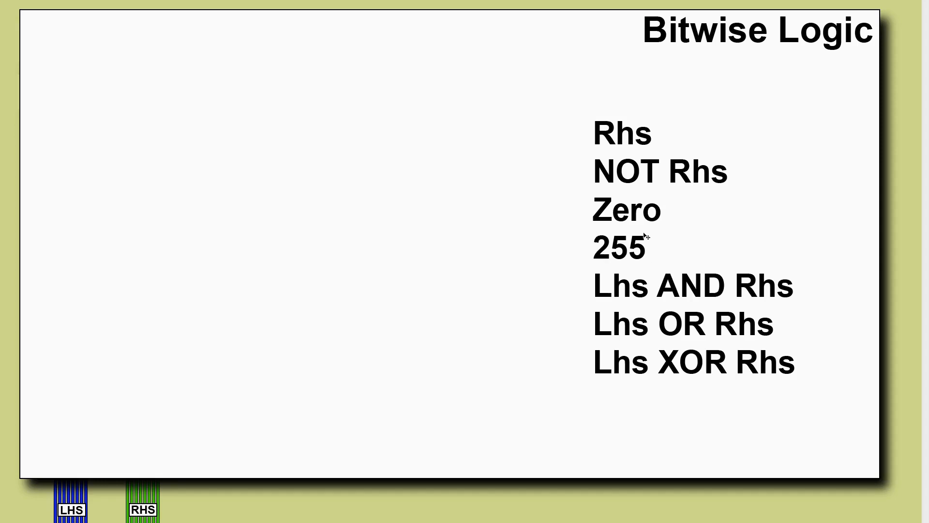
mouse_move(674, 376)
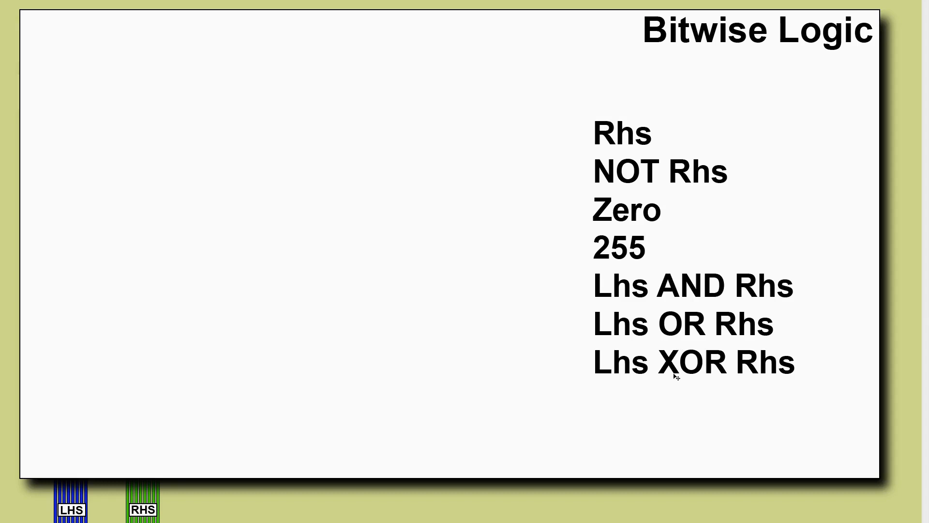
mouse_move(411, 360)
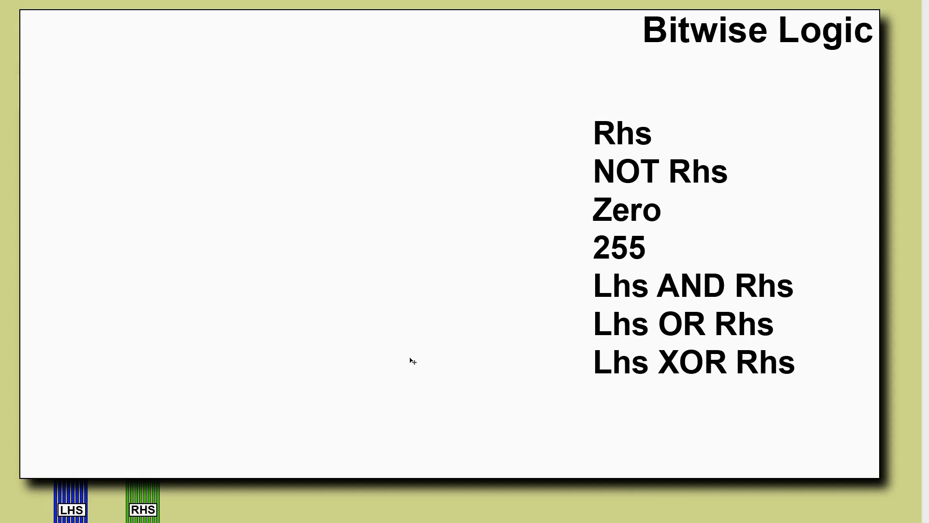
mouse_move(403, 360)
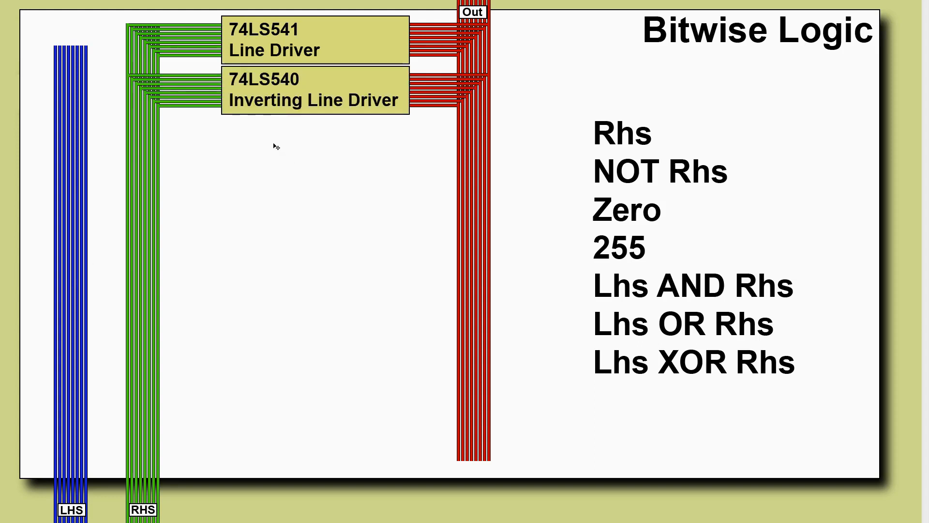
mouse_move(320, 54)
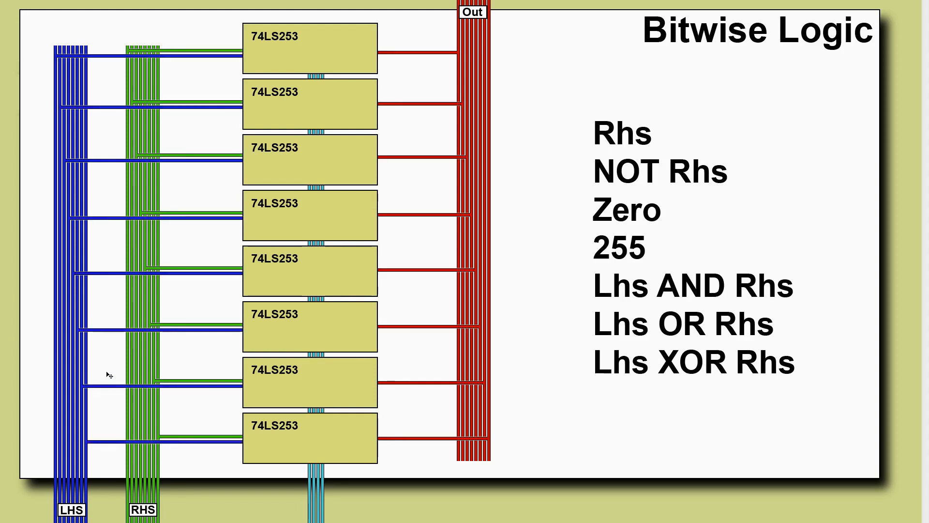
mouse_move(121, 95)
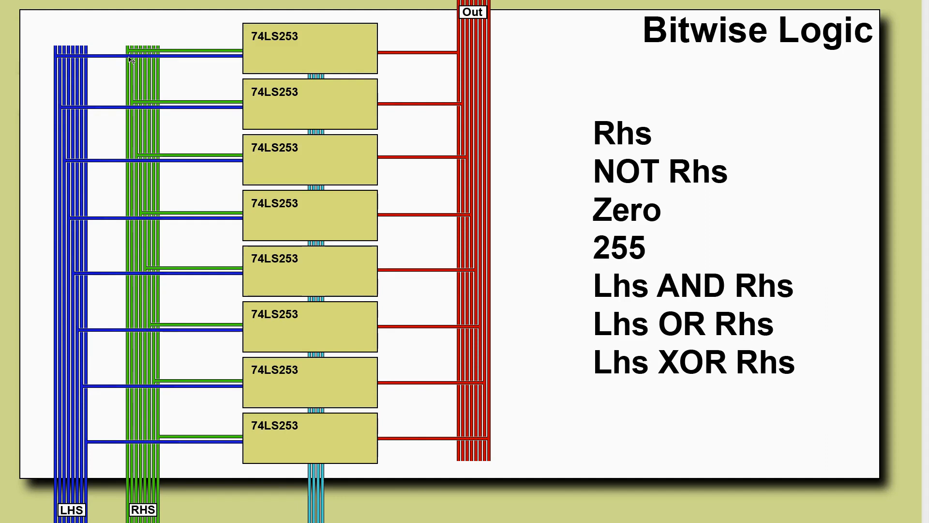
mouse_move(320, 495)
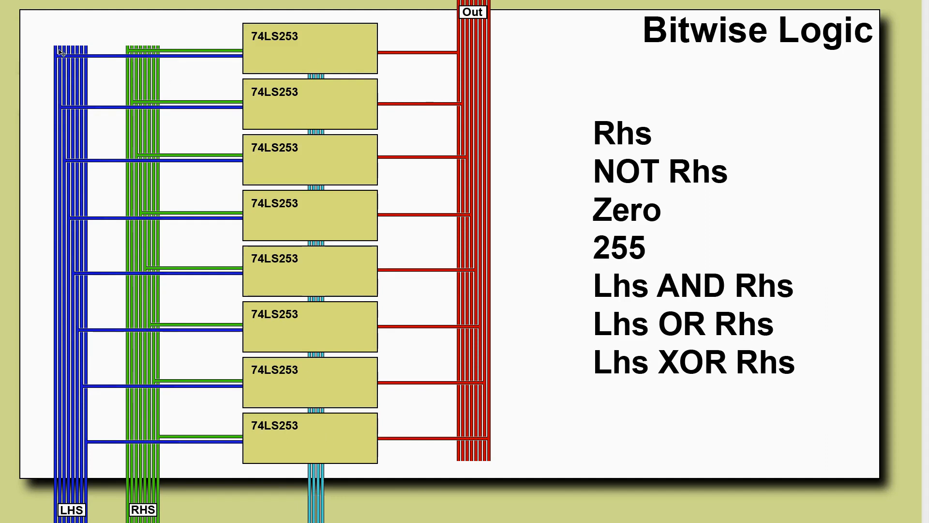
mouse_move(296, 497)
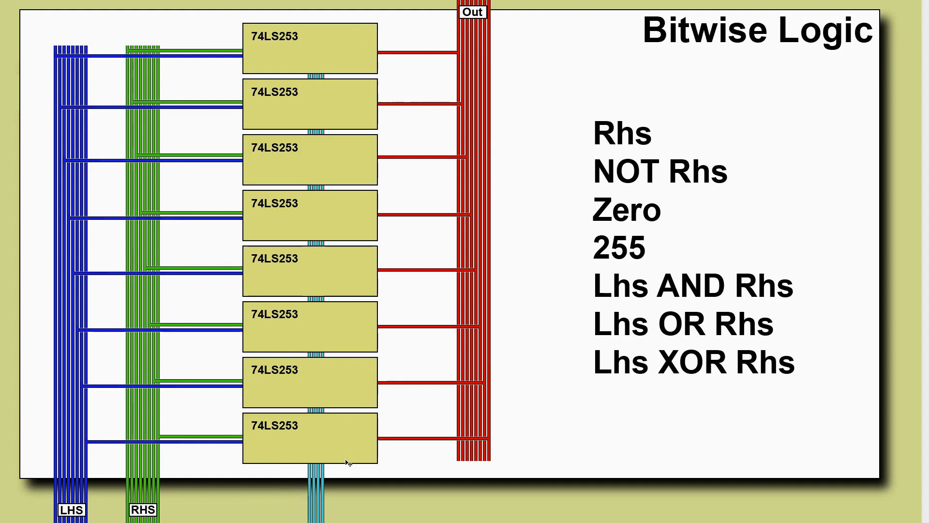
mouse_move(370, 498)
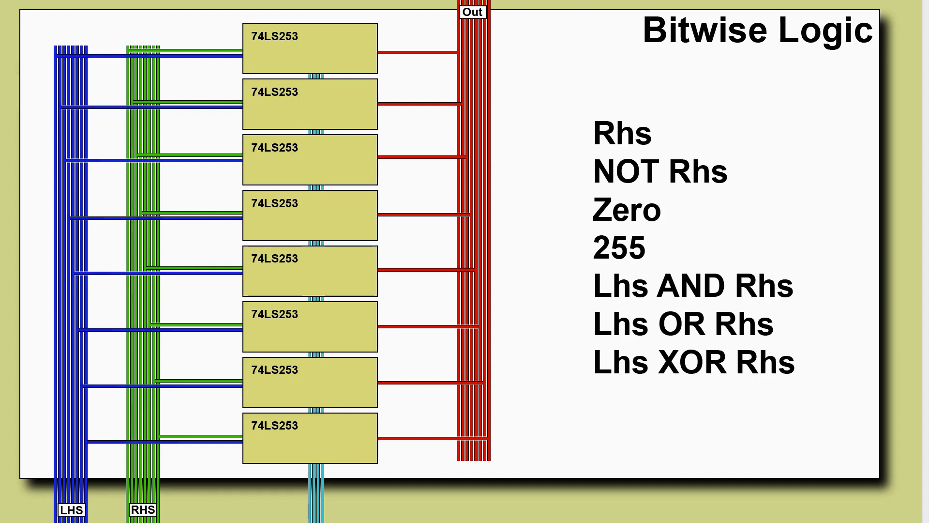
mouse_move(267, 502)
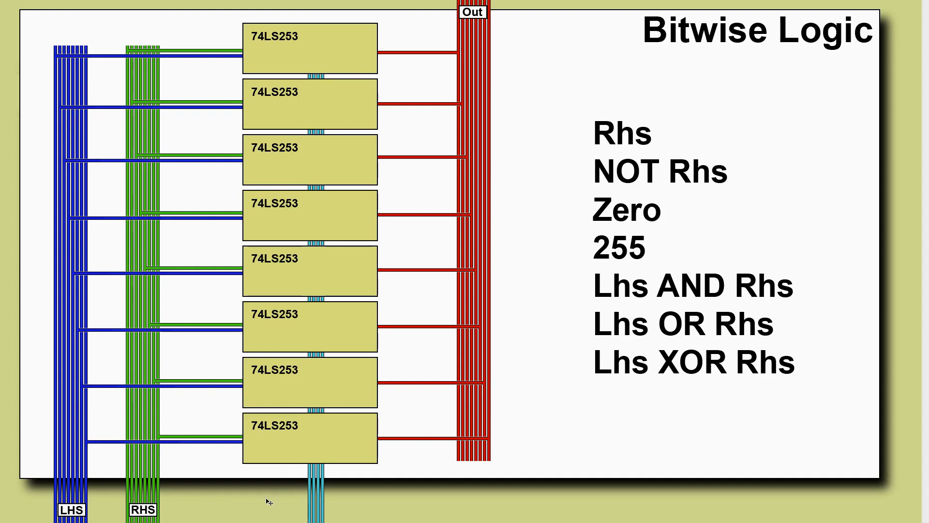
mouse_move(272, 508)
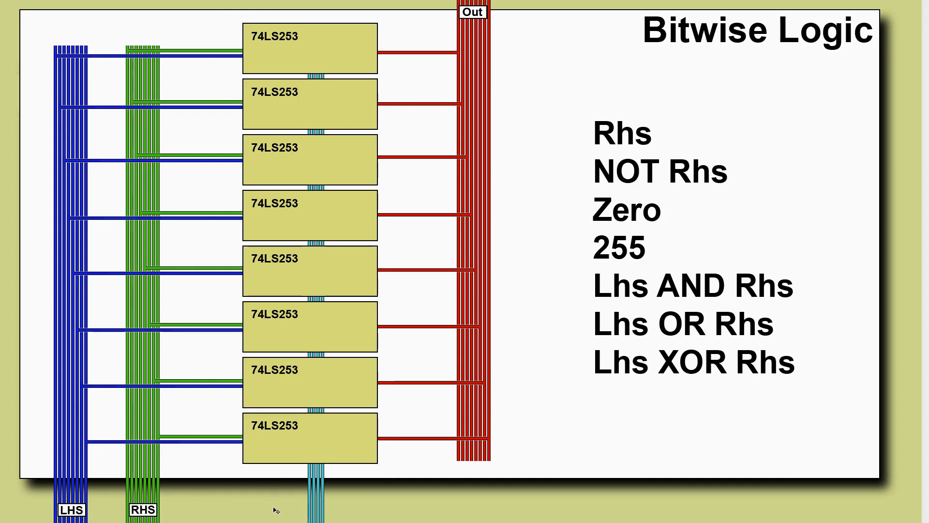
mouse_move(341, 498)
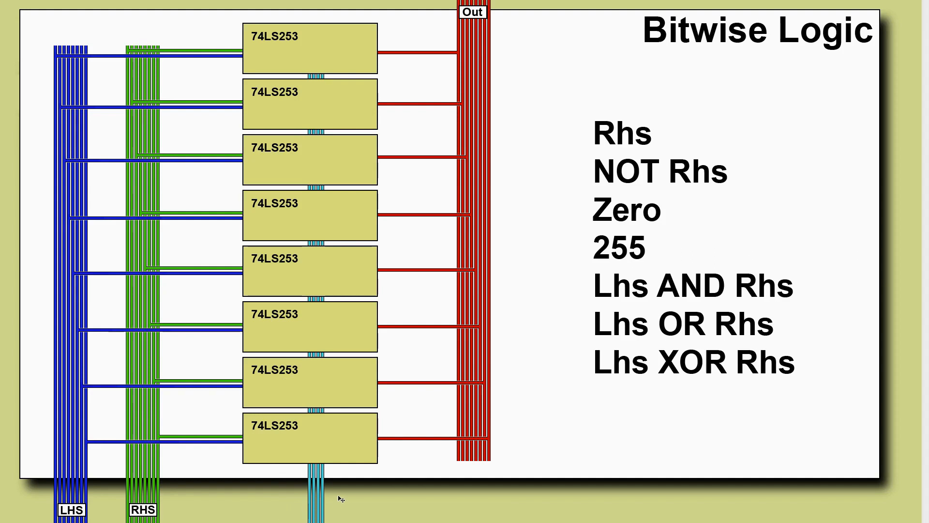
mouse_move(385, 498)
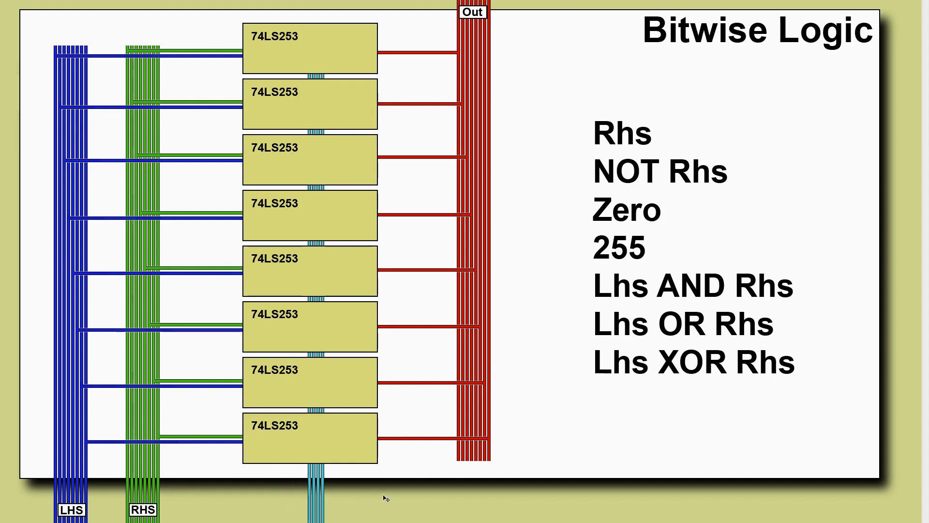
mouse_move(329, 507)
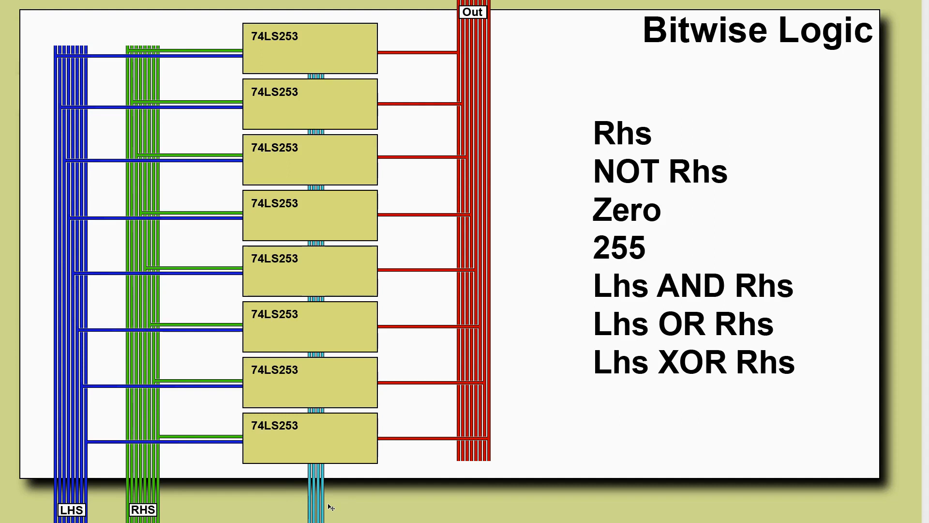
mouse_move(505, 286)
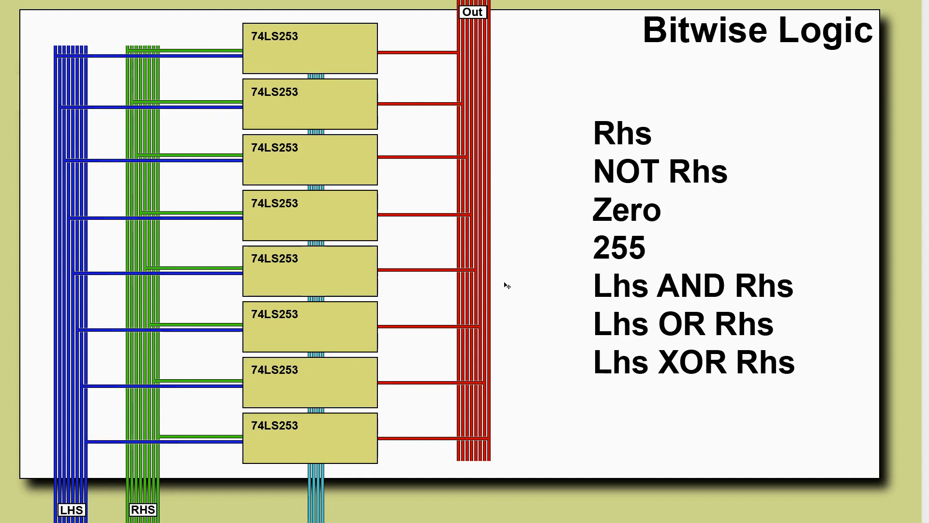
mouse_move(594, 369)
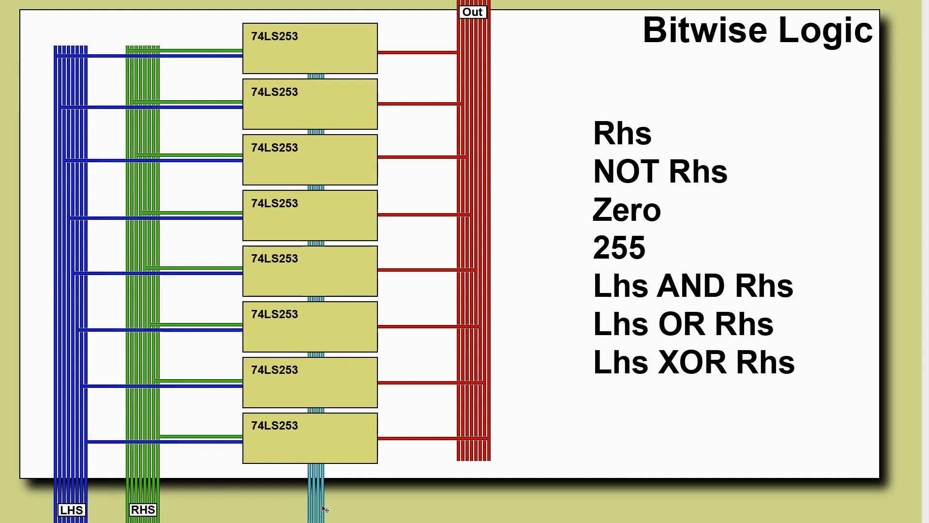
mouse_move(329, 509)
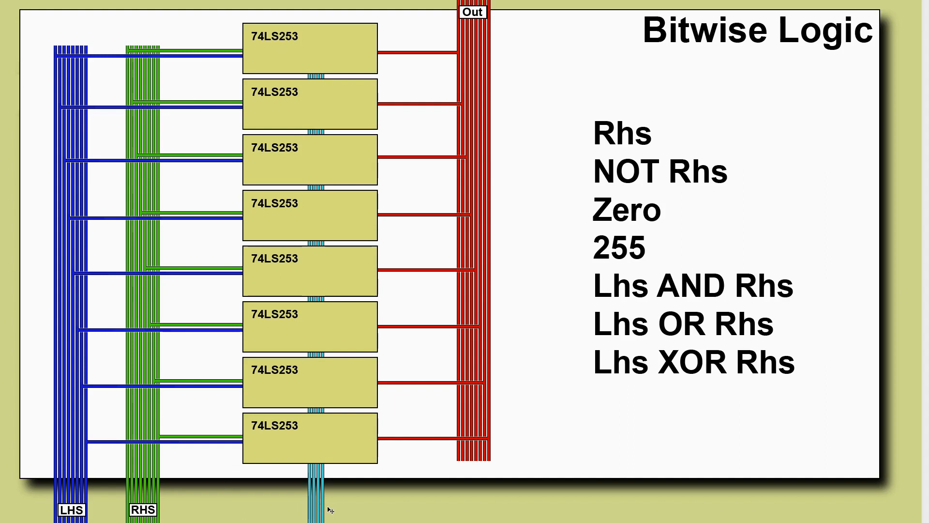